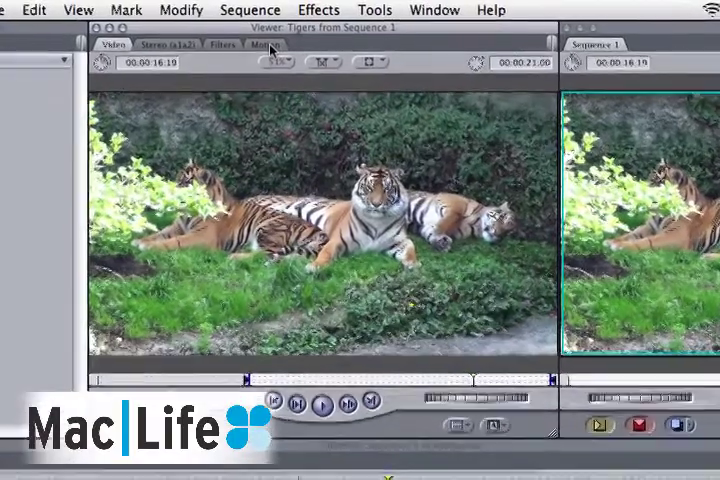
Show the tiger clip's Basic Motion parameters (scale, rotation, center) in the Viewer
{"action": "left_click", "coordinate": [264, 48]}
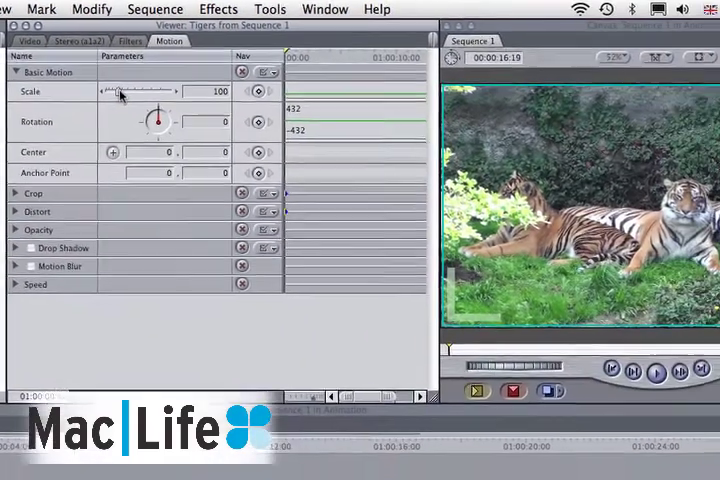
Reduce the tiger clip's Scale to 45 percent with the slider
{"action": "left_click_drag", "start_coordinate": [144, 90], "coordinate": [104, 90]}
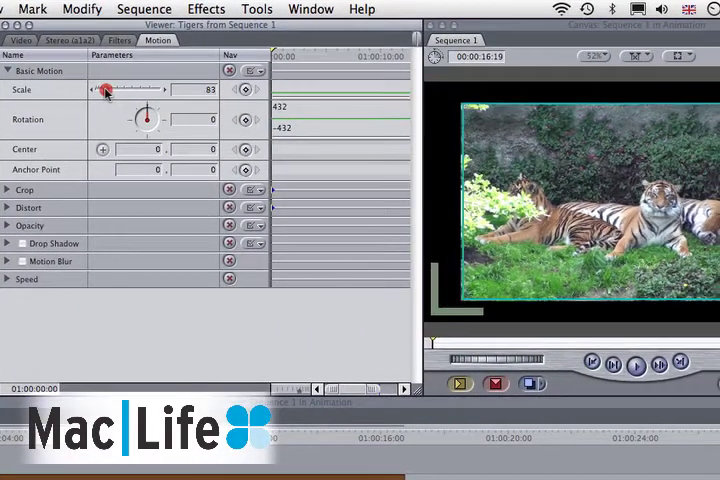
{"action": "left_click_drag", "start_coordinate": [108, 88], "coordinate": [100, 88]}
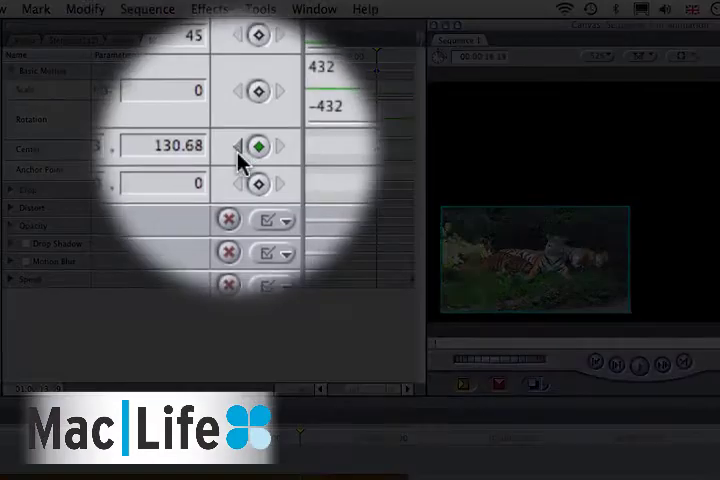
{"action": "mouse_move", "coordinate": [238, 148]}
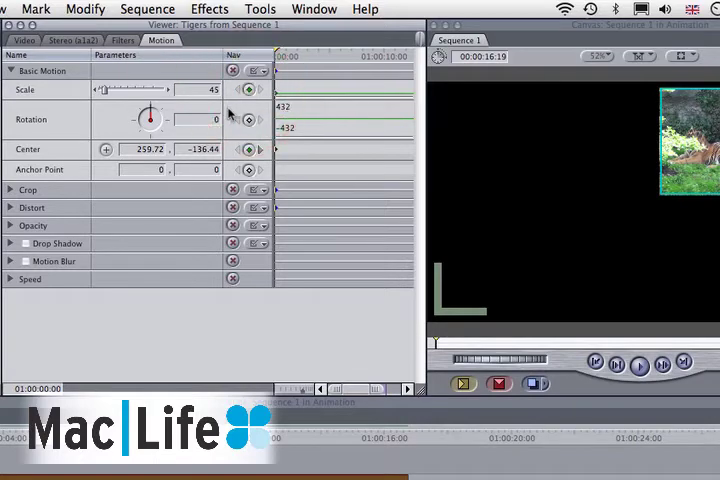
{"action": "mouse_move", "coordinate": [262, 162]}
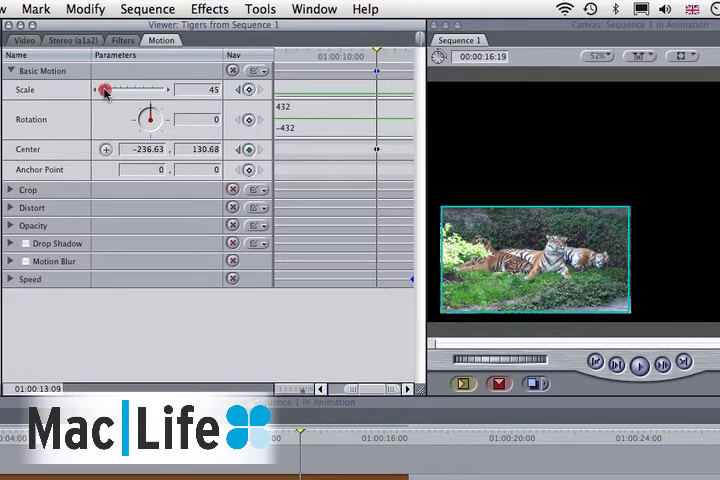
Return the playhead to the clip's starting keyframe after setting Center to -236.63, 130.68
{"action": "left_click_drag", "start_coordinate": [104, 90], "coordinate": [150, 90]}
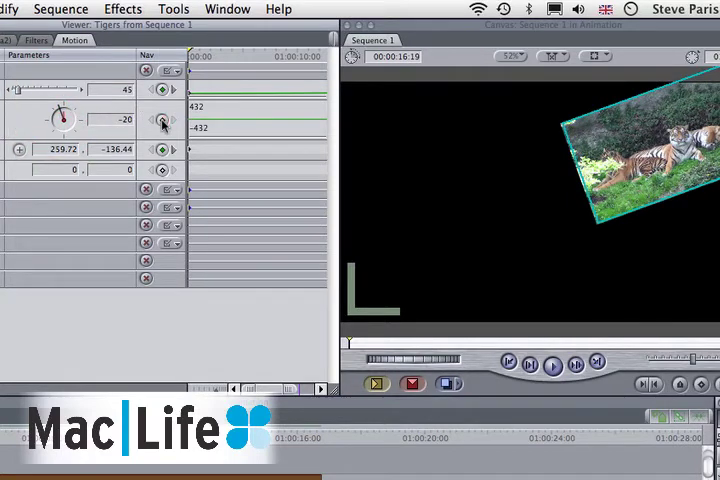
{"action": "mouse_move", "coordinate": [172, 152]}
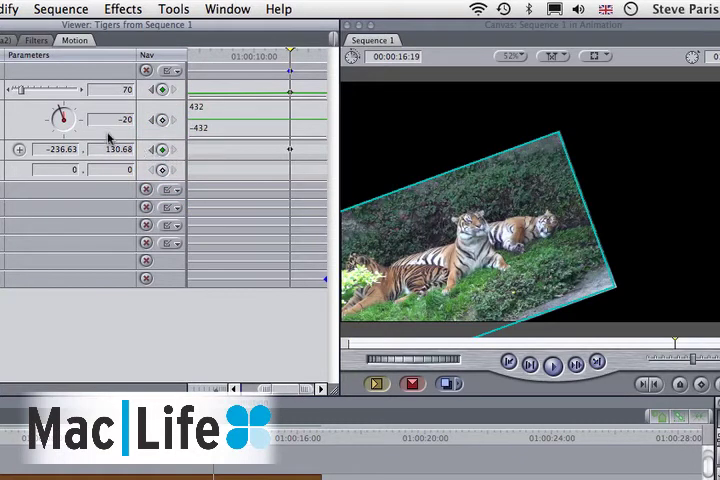
Raise the clip's Scale to 70 percent at the lower-left end keyframe
{"action": "left_click_drag", "start_coordinate": [76, 110], "coordinate": [62, 112]}
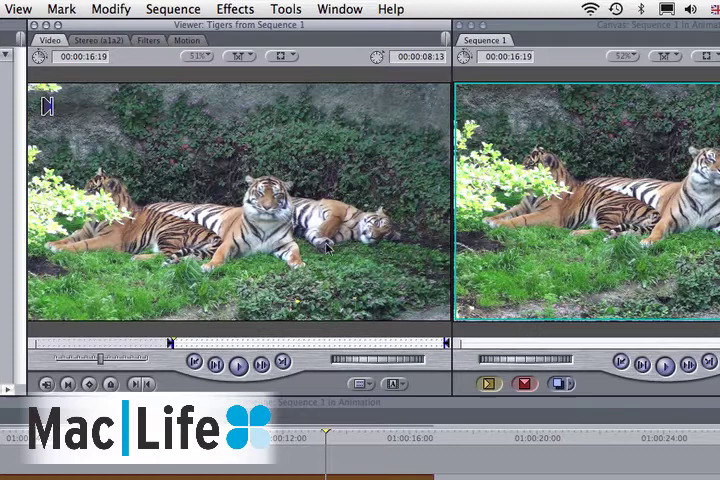
Load a black Slug from the Viewer's Generator pop-up in place of the tiger footage
{"action": "left_click", "coordinate": [392, 384]}
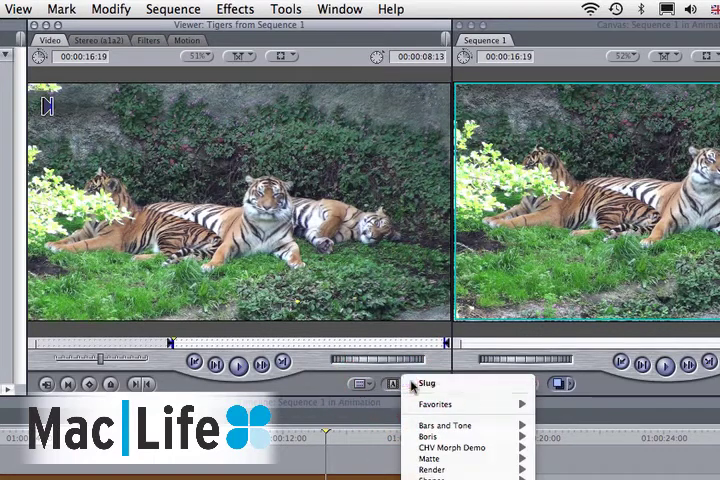
{"action": "left_click", "coordinate": [424, 384]}
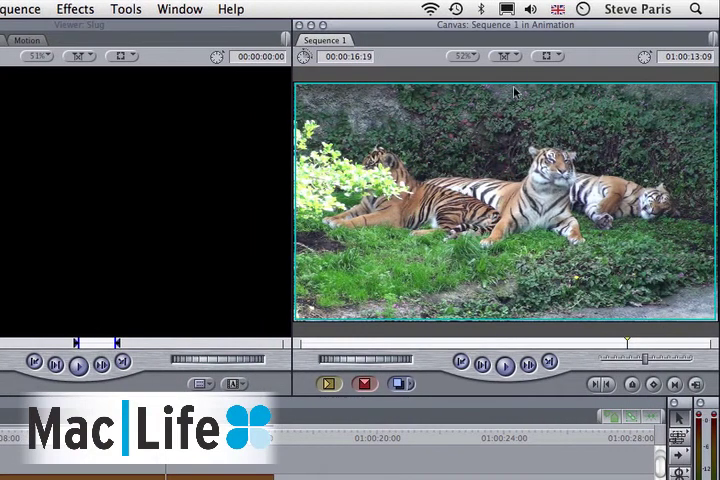
Switch the Canvas view to Image+Wireframe so the clip's outline overlays the image
{"action": "left_click", "coordinate": [520, 56]}
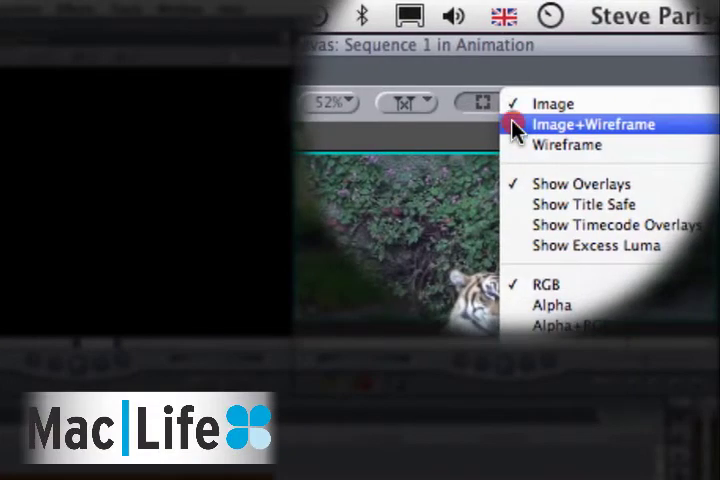
{"action": "left_click", "coordinate": [586, 124]}
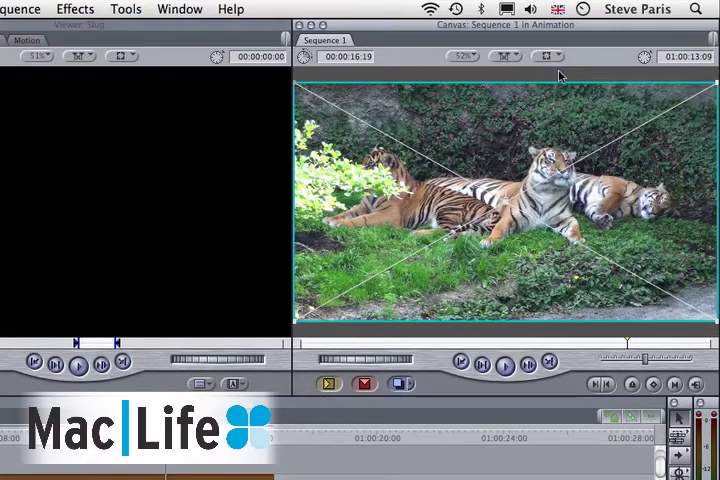
{"action": "mouse_move", "coordinate": [528, 108]}
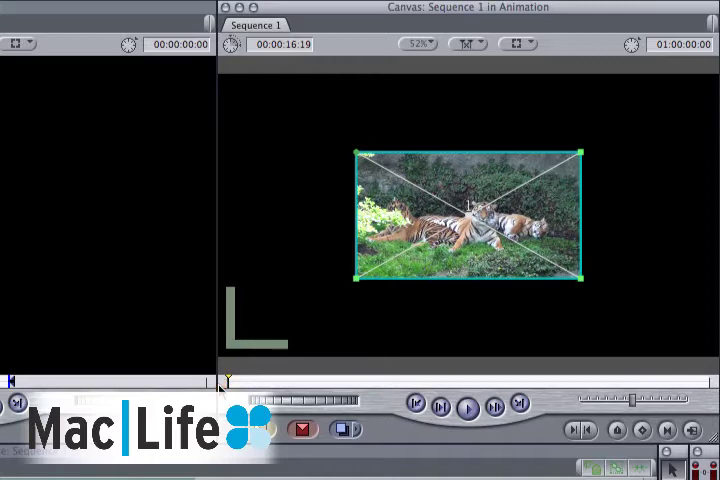
{"action": "mouse_move", "coordinate": [324, 288]}
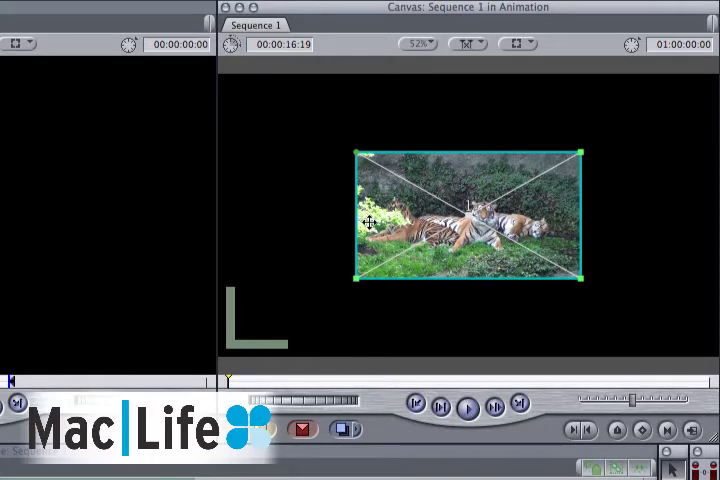
Drag the Canvas window wider to see the shrunken wireframed clip with black space around it
{"action": "left_click_drag", "start_coordinate": [468, 216], "coordinate": [604, 198]}
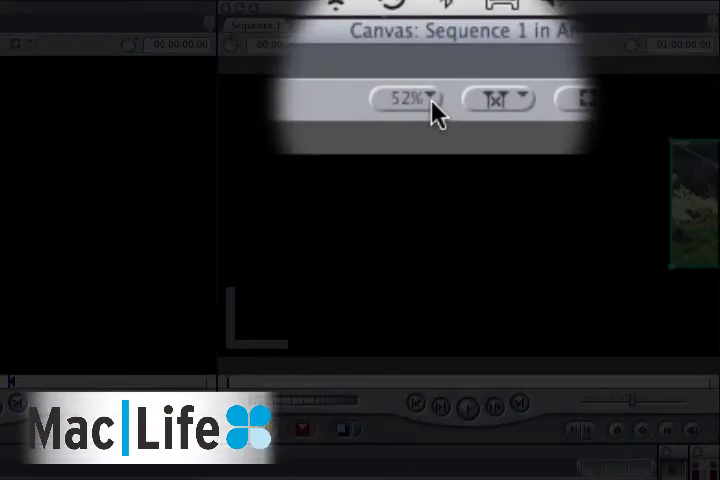
Set the Canvas zoom level to 25 percent to reveal the area outside the frame
{"action": "left_click", "coordinate": [410, 100]}
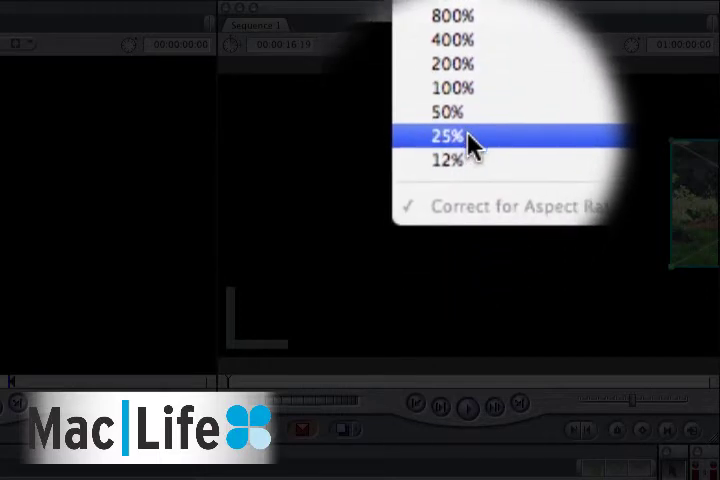
{"action": "left_click", "coordinate": [448, 136]}
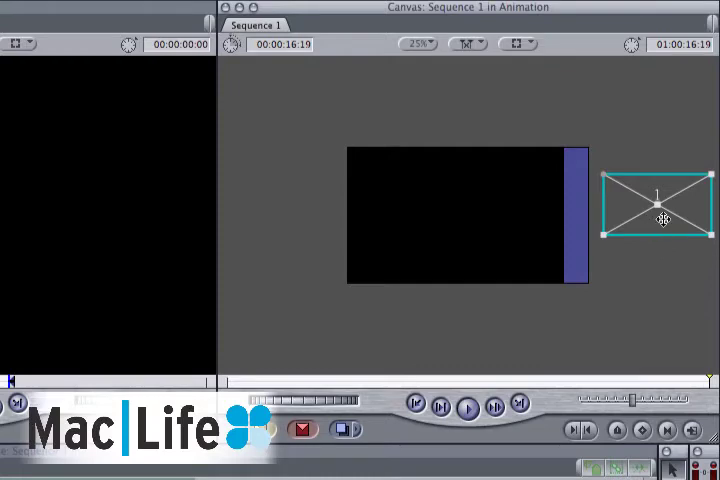
Drag the clip's wireframe across the frame so the path starts beyond the left edge
{"action": "left_click_drag", "start_coordinate": [658, 204], "coordinate": [560, 210]}
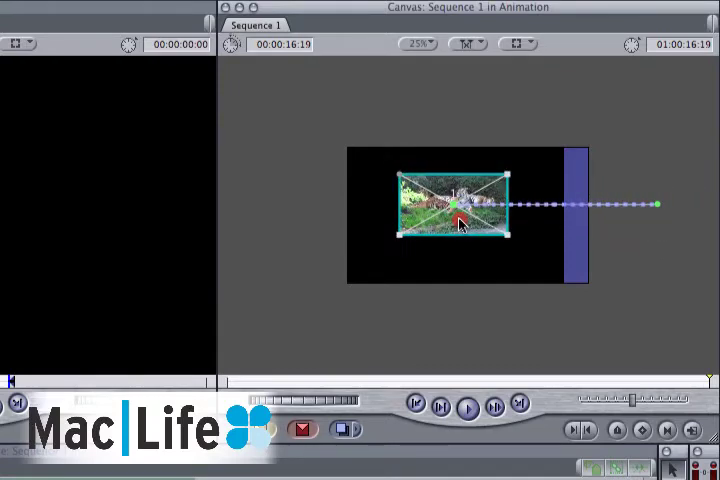
{"action": "left_click_drag", "start_coordinate": [456, 204], "coordinate": [330, 204]}
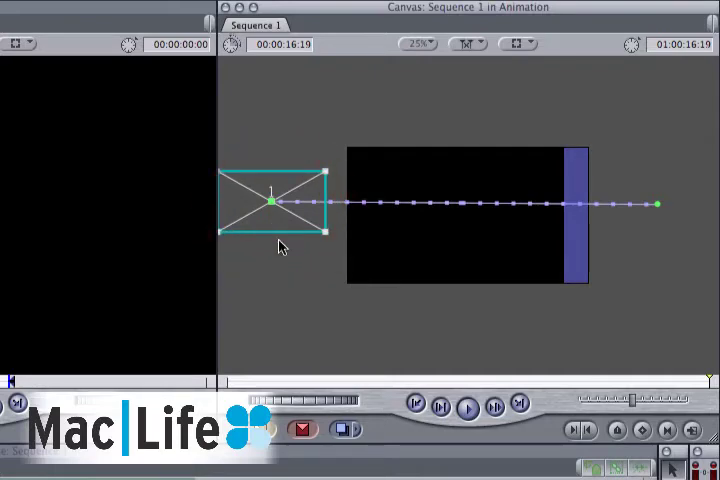
{"action": "mouse_move", "coordinate": [430, 322]}
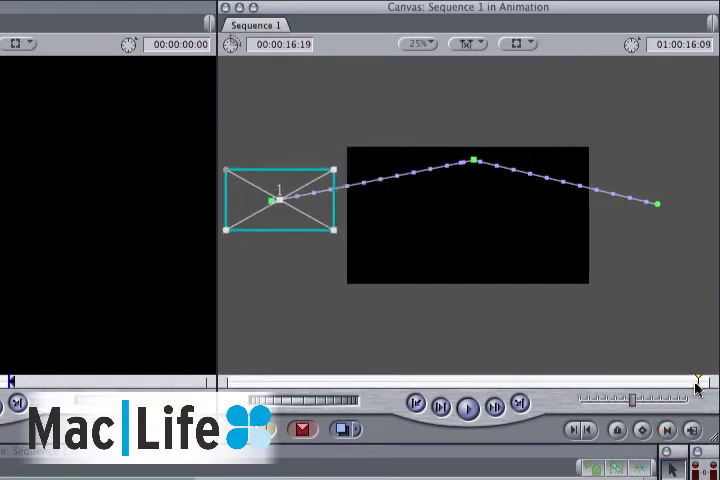
{"action": "mouse_move", "coordinate": [446, 88]}
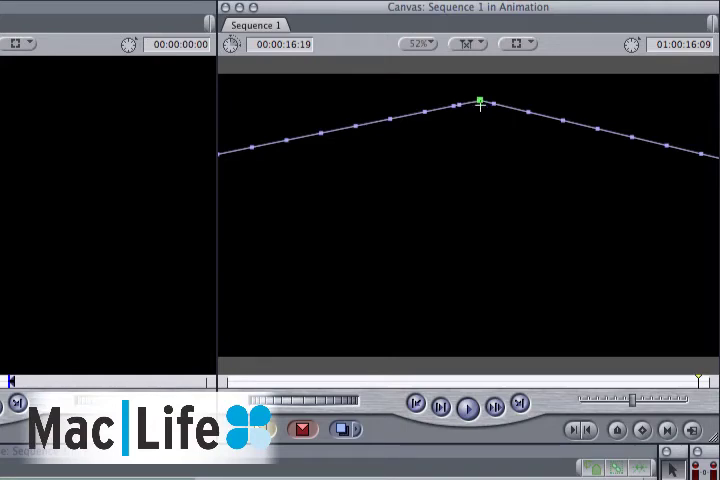
Apply Ease In/Ease Out to the peak point of the motion path
{"action": "right_click", "coordinate": [476, 104]}
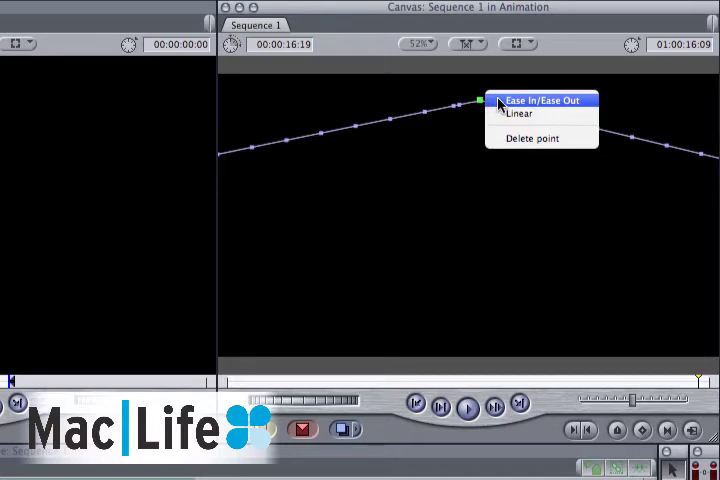
{"action": "left_click", "coordinate": [544, 100]}
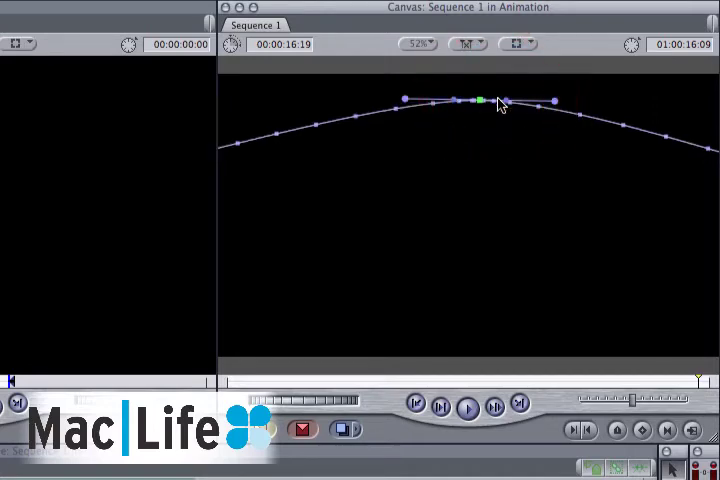
{"action": "mouse_move", "coordinate": [520, 116]}
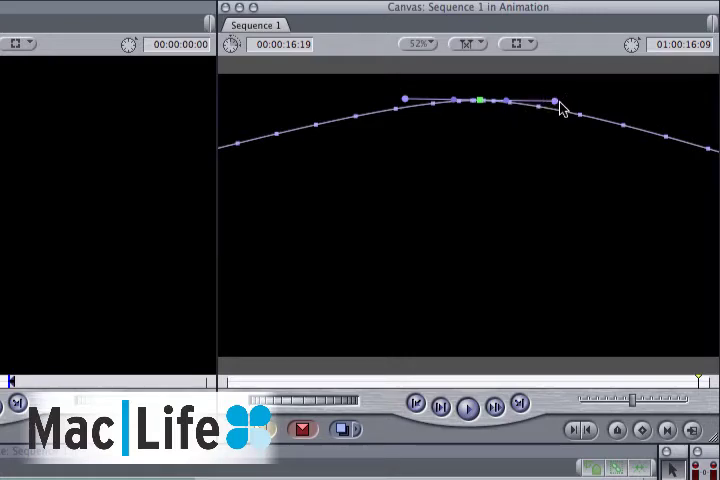
Drag the peak's Bezier handles outward to round the path into a wide arch
{"action": "left_click_drag", "start_coordinate": [556, 100], "coordinate": [516, 98]}
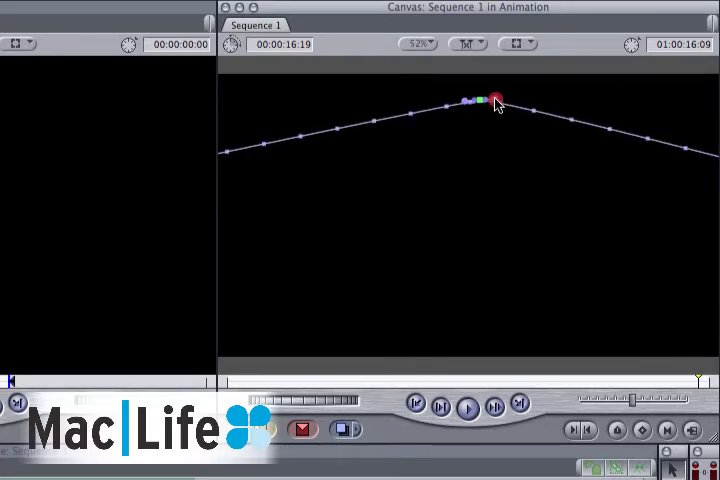
{"action": "left_click_drag", "start_coordinate": [490, 100], "coordinate": [580, 98]}
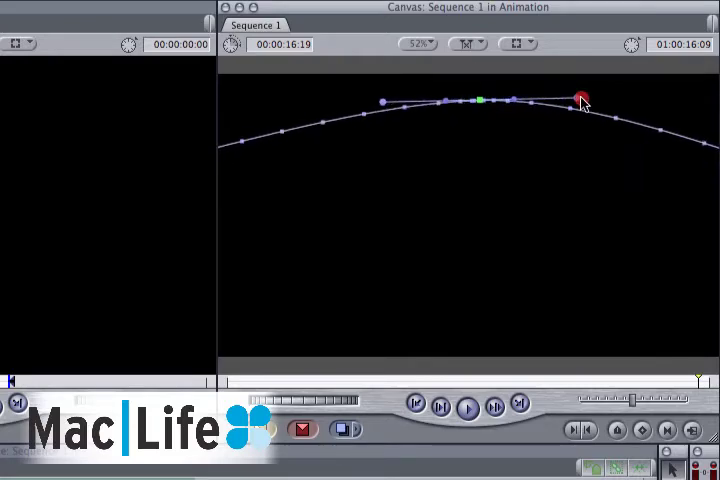
{"action": "left_click_drag", "start_coordinate": [582, 100], "coordinate": [652, 108]}
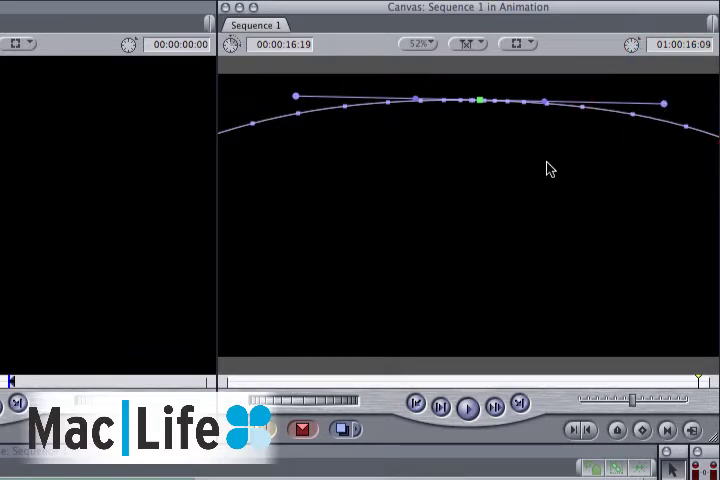
{"action": "mouse_move", "coordinate": [280, 334]}
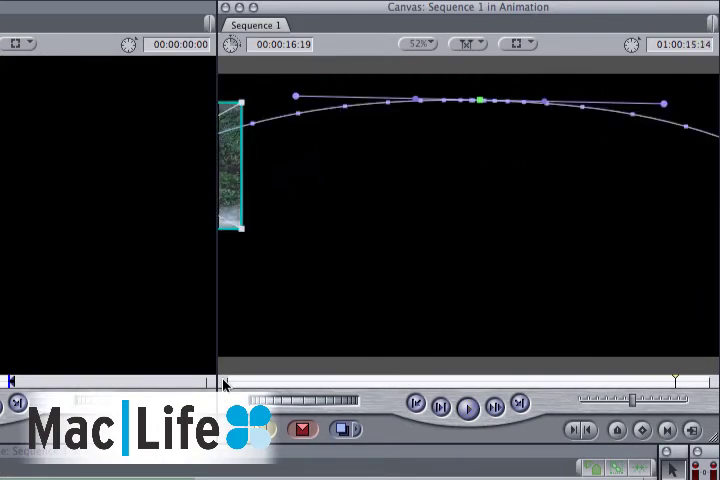
{"action": "mouse_move", "coordinate": [472, 128]}
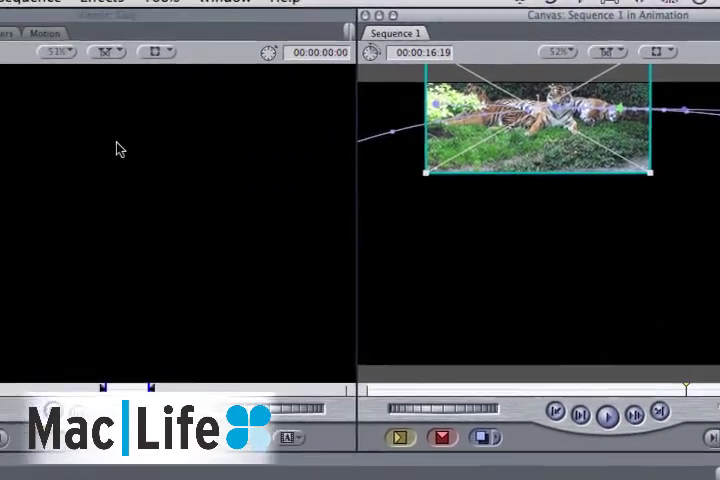
Jump to the previous keyframe via Mark > Previous and scale the tiger clip up by its corner handle
{"action": "left_click", "coordinate": [136, 10]}
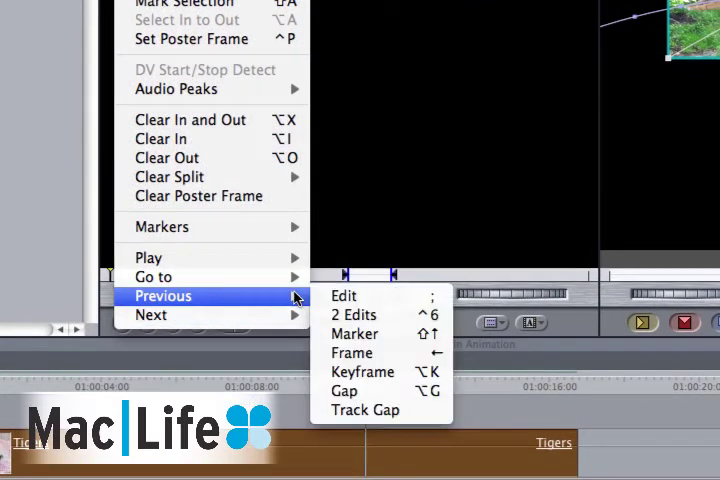
{"action": "mouse_move", "coordinate": [362, 372]}
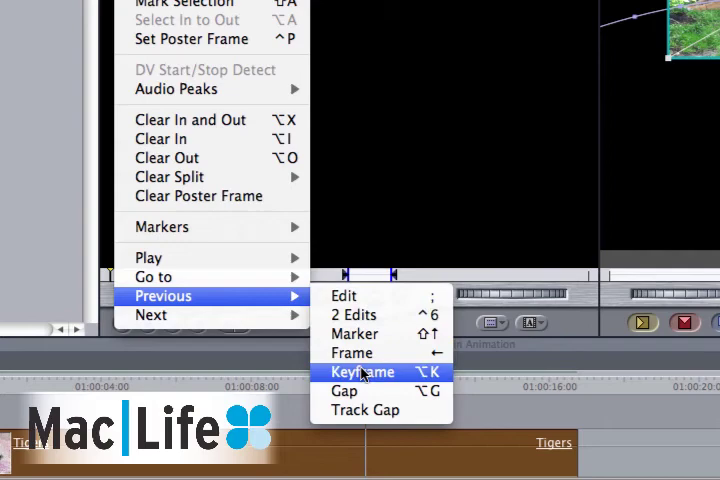
{"action": "left_click", "coordinate": [362, 372]}
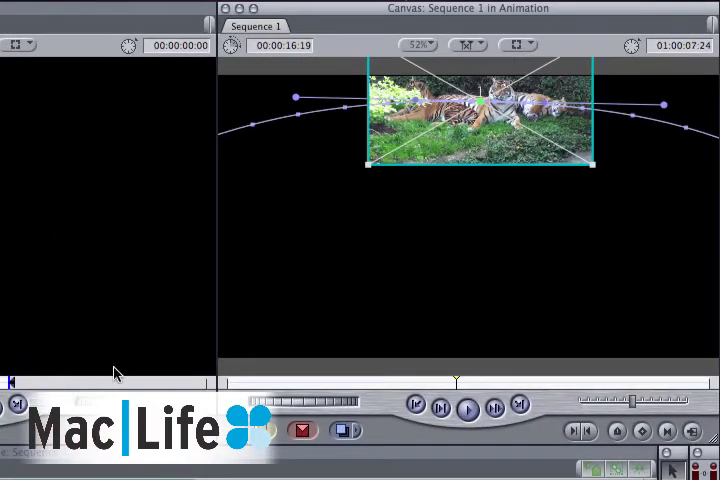
{"action": "mouse_move", "coordinate": [358, 190]}
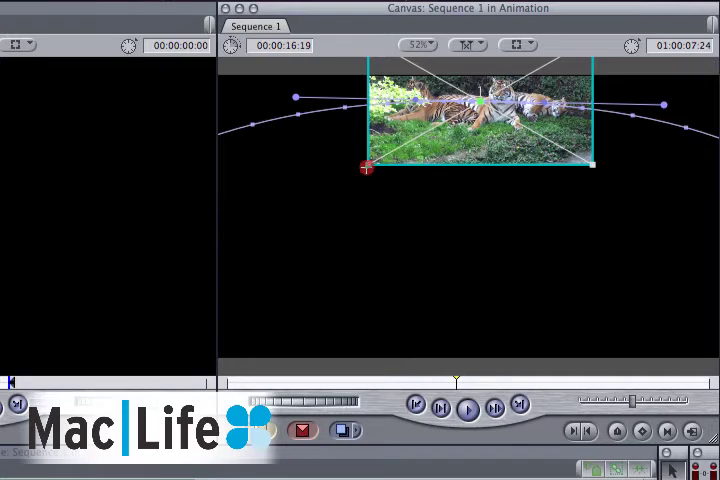
{"action": "left_click_drag", "start_coordinate": [364, 168], "coordinate": [340, 190]}
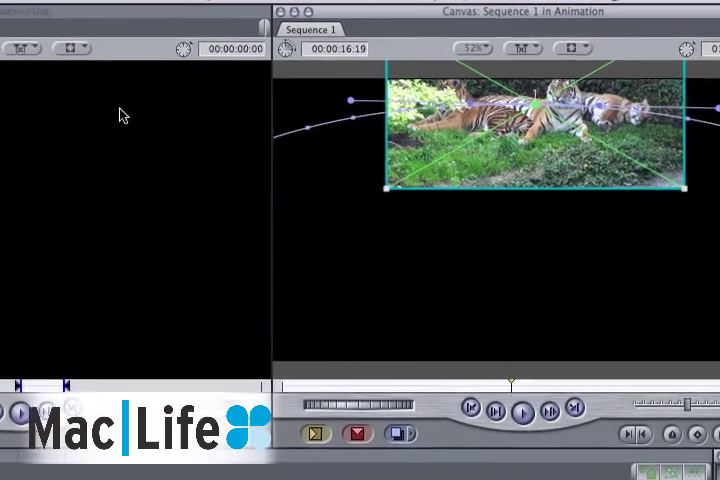
{"action": "left_click", "coordinate": [100, 8]}
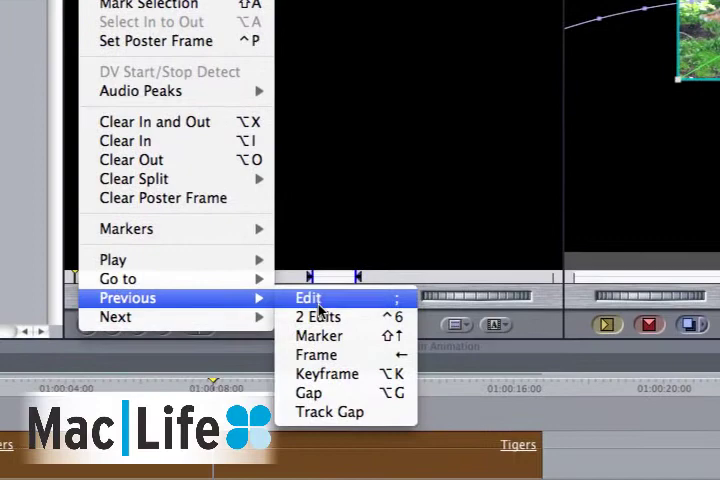
Jump back to the clip's starting edit point and set the Canvas zoom to 50%
{"action": "left_click", "coordinate": [308, 298]}
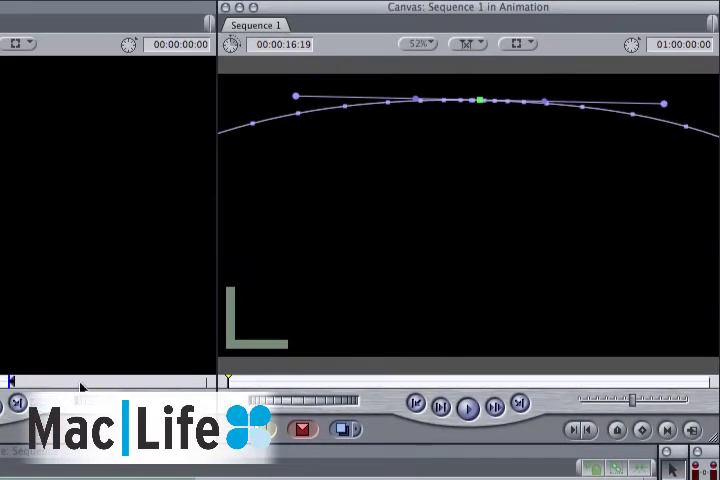
{"action": "mouse_move", "coordinate": [414, 50]}
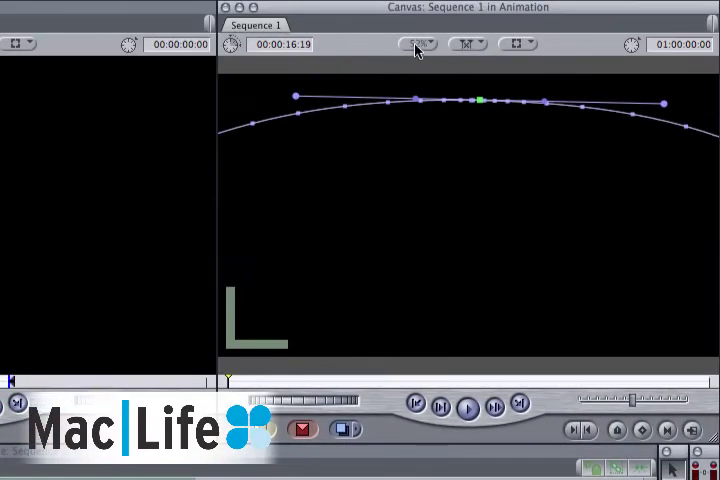
{"action": "left_click", "coordinate": [418, 44]}
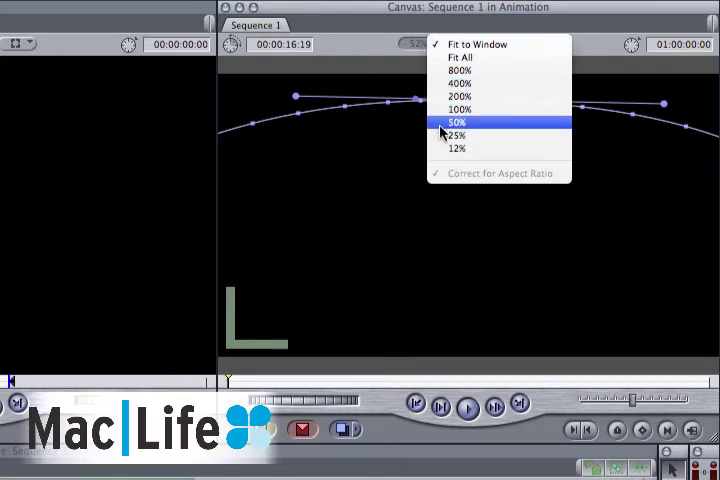
{"action": "left_click", "coordinate": [456, 136]}
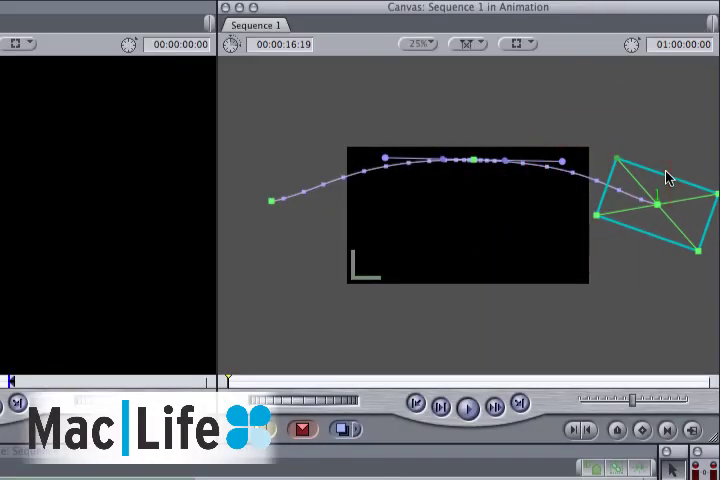
{"action": "mouse_move", "coordinate": [508, 196]}
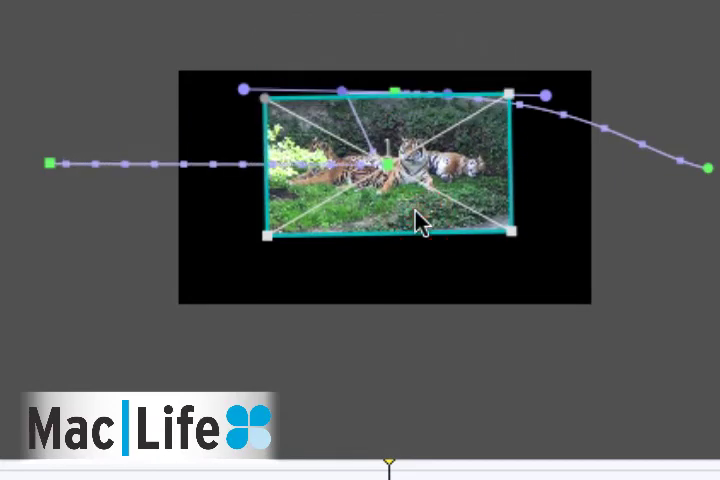
Undo the tiger clip's last moves with Command-Z, then hold Command-Shift to move path and clip together
{"action": "key", "text": "cmd+z"}
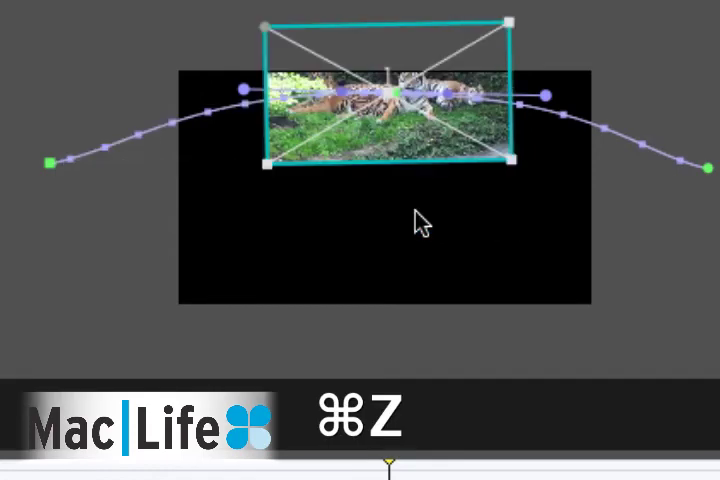
{"action": "key", "text": "cmd+z"}
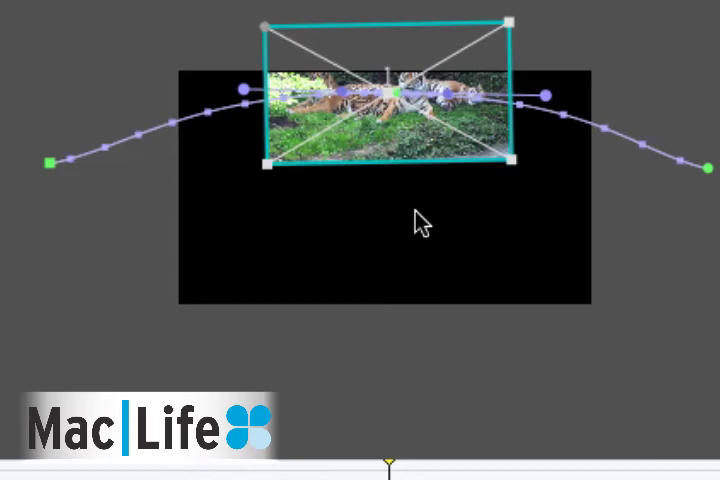
{"action": "key", "text": "cmd+shift"}
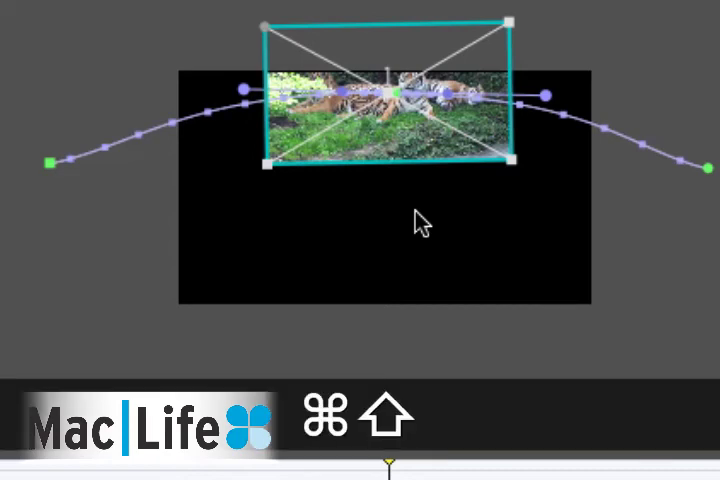